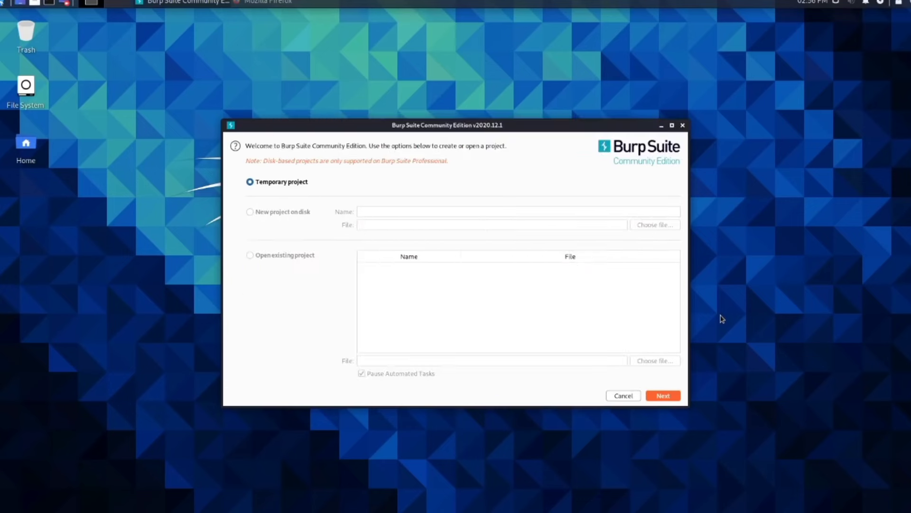
- Start a temporary Burp project and enter a password on the sign-up form
{"action": "left_click", "coordinate": [662, 395]}
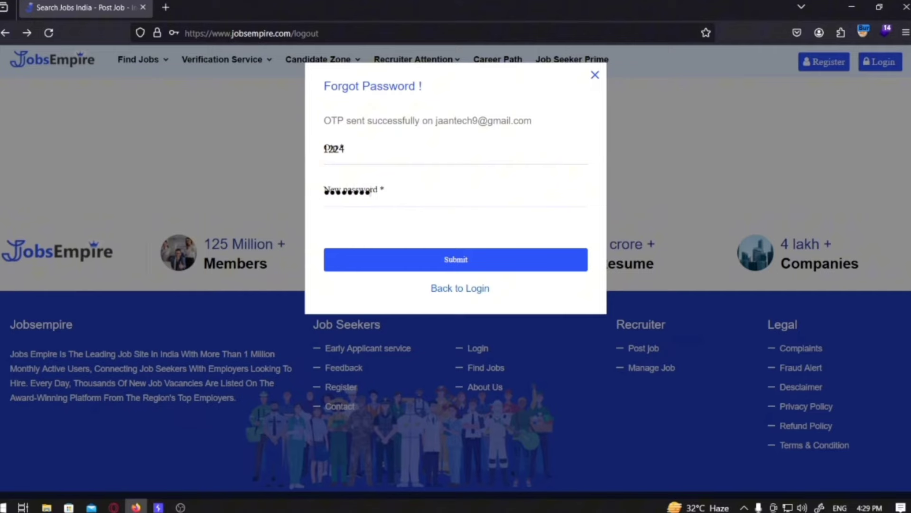
{"action": "type", "text": "••"}
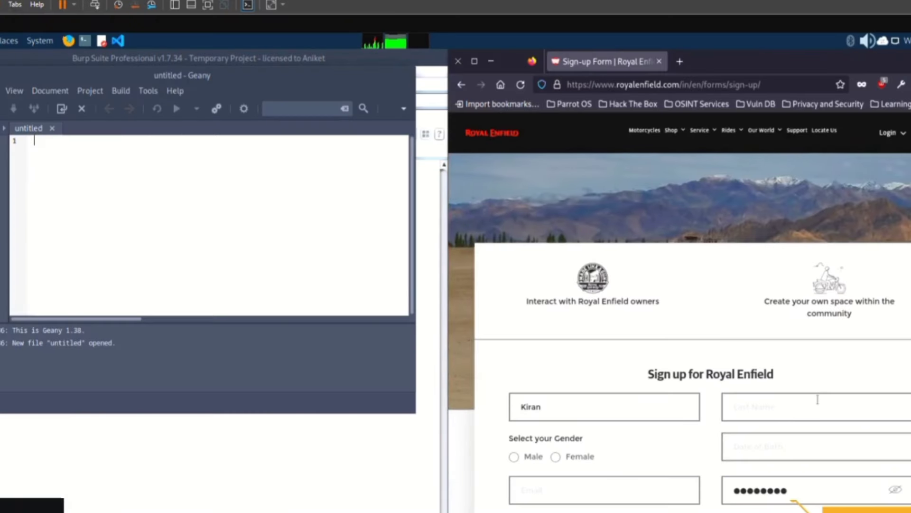
- Enter last name NU and Male, turn Intercept off after the OTP, and open Contact Details
{"action": "type", "text": "NU"}
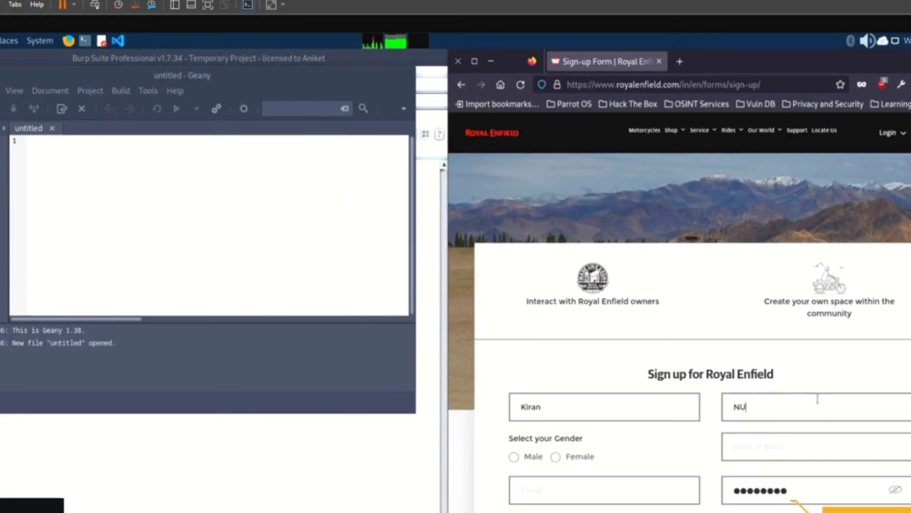
{"action": "left_click", "coordinate": [513, 456]}
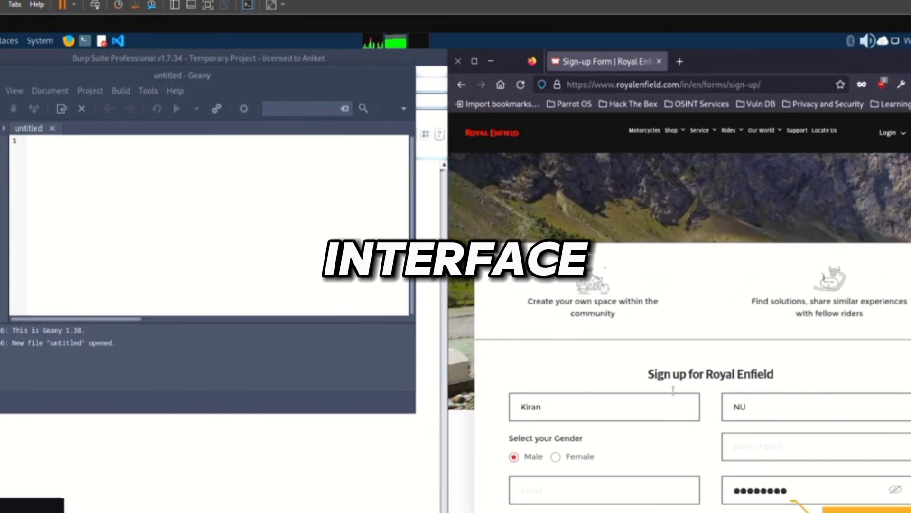
{"action": "scroll", "scroll_direction": "down", "scroll_amount": 3}
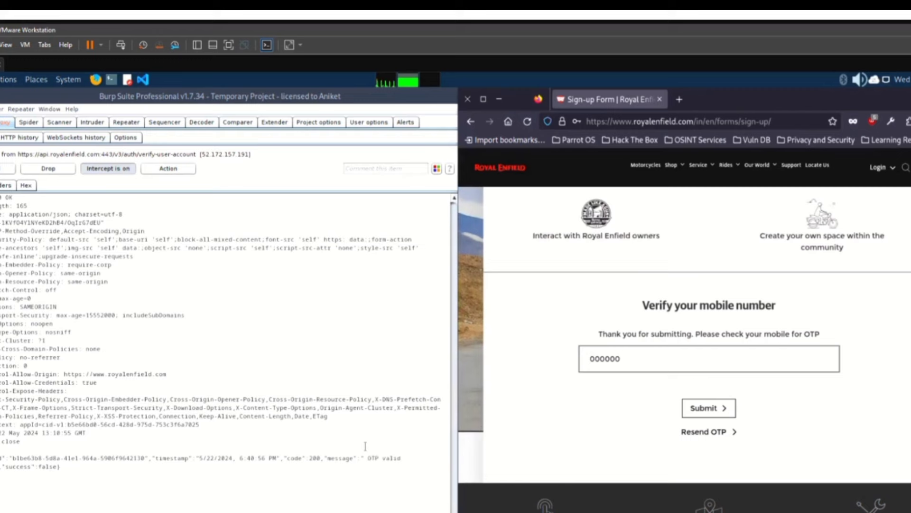
{"action": "left_click", "coordinate": [107, 168]}
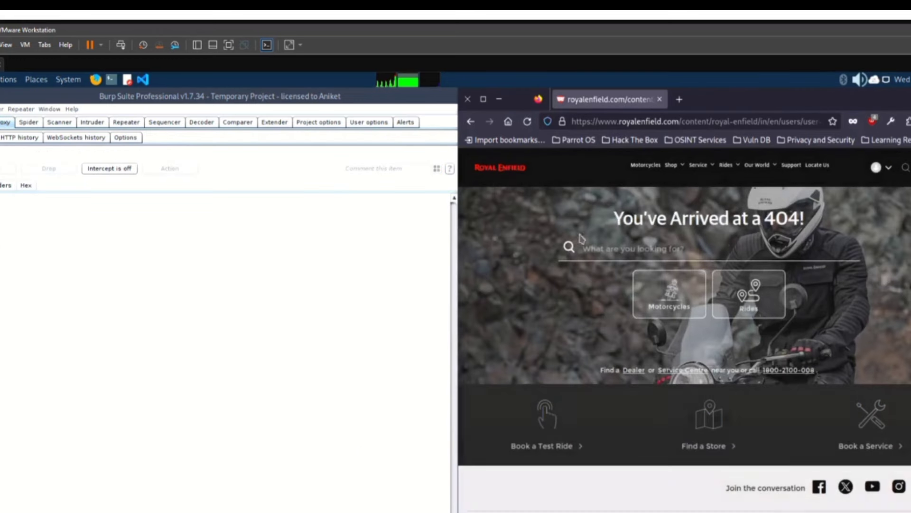
{"action": "mouse_move", "coordinate": [680, 208]}
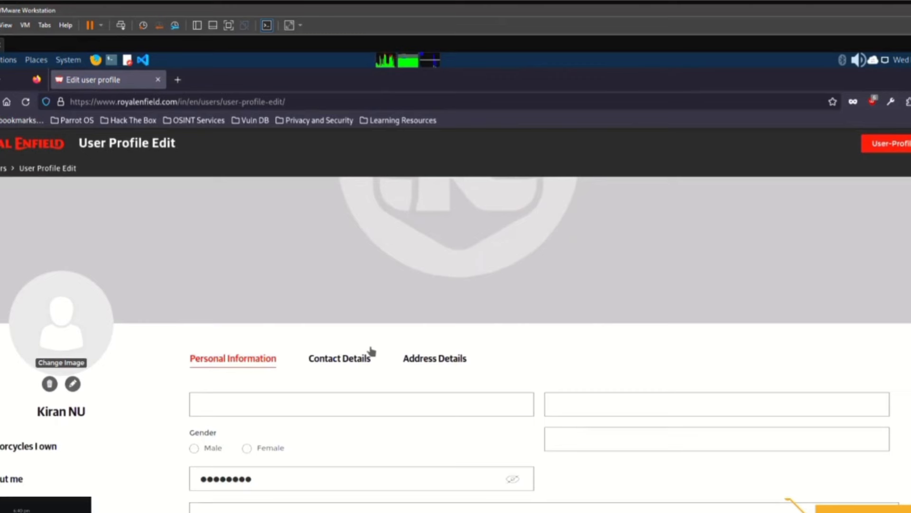
{"action": "left_click", "coordinate": [340, 358]}
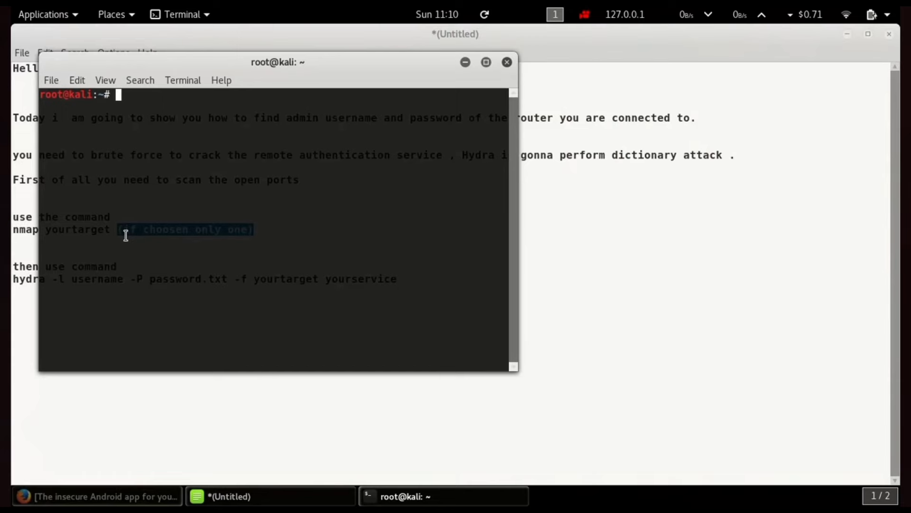
- Run nmap on 192.168.1.1, then enter hydra -l admin -P '/root/Desktop/list' -f
{"action": "type", "text": "nmap 192.168.1.1"}
{"action": "left_click", "coordinate": [451, 315]}
{"action": "type", "text": "i know my username is admin you can crate a dictionary for usernames if you dont know what is the username of the admin panel"}
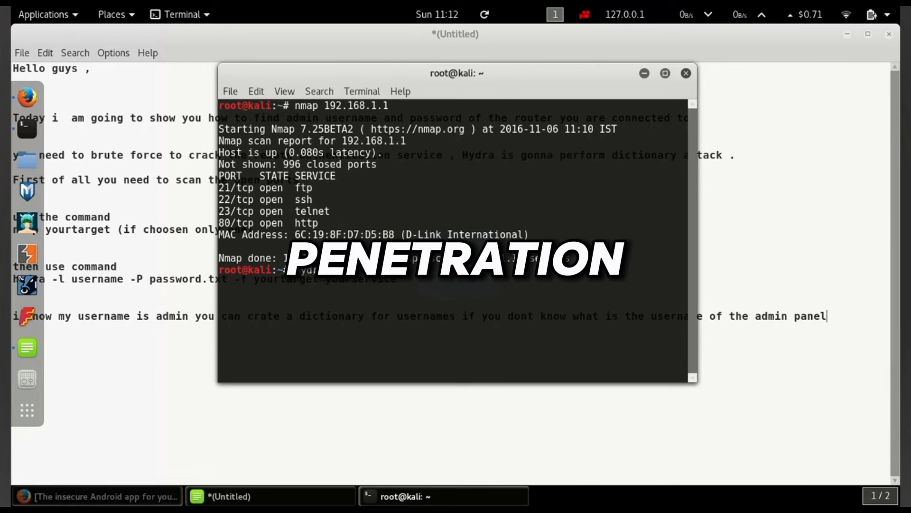
{"action": "type", "text": "hydra -l admin -P '/root/Desktop/list"}
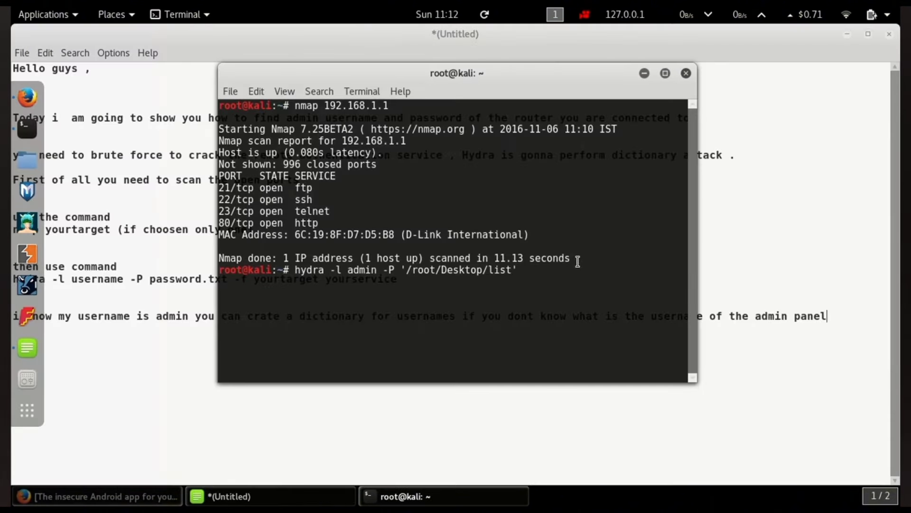
{"action": "type", "text": "-f"}
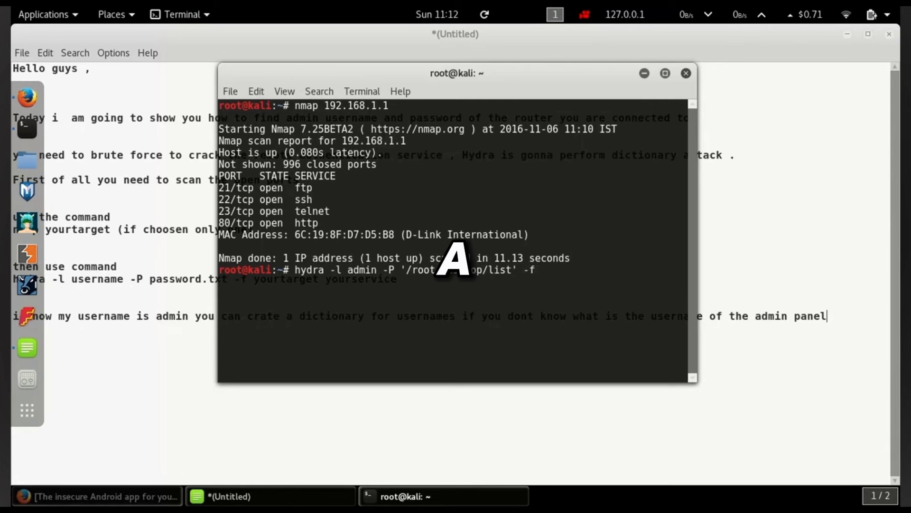
{"action": "left_click", "coordinate": [604, 496]}
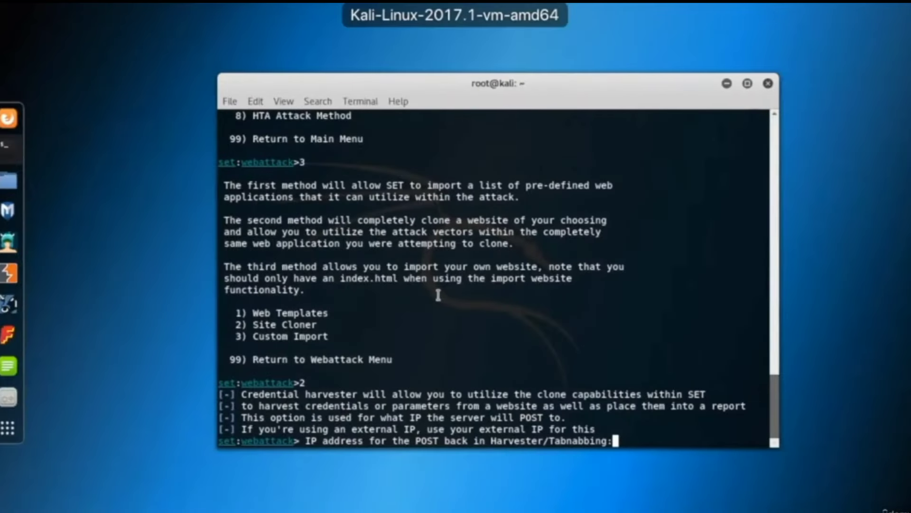
- Pick the site cloning option in SET, then exit the toolkit with Ctrl+C
{"action": "type", "text": "1"}
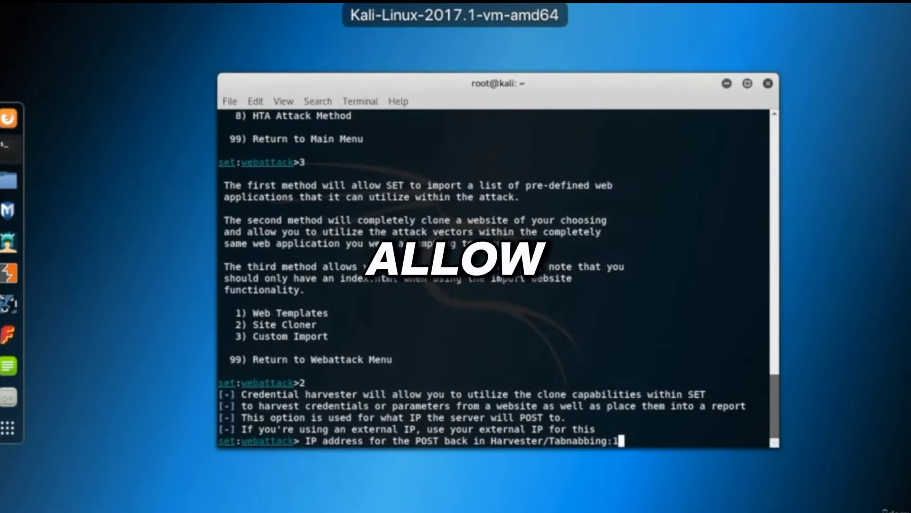
{"action": "key", "text": "ctrl+c"}
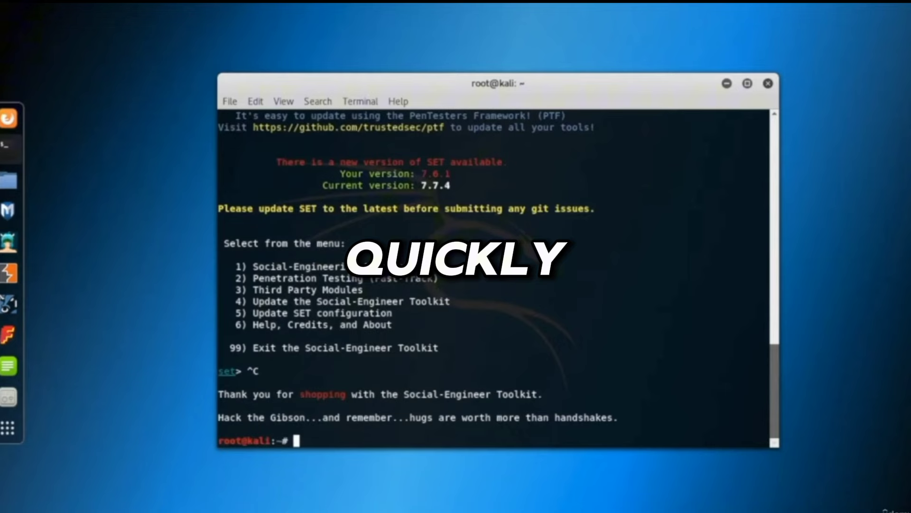